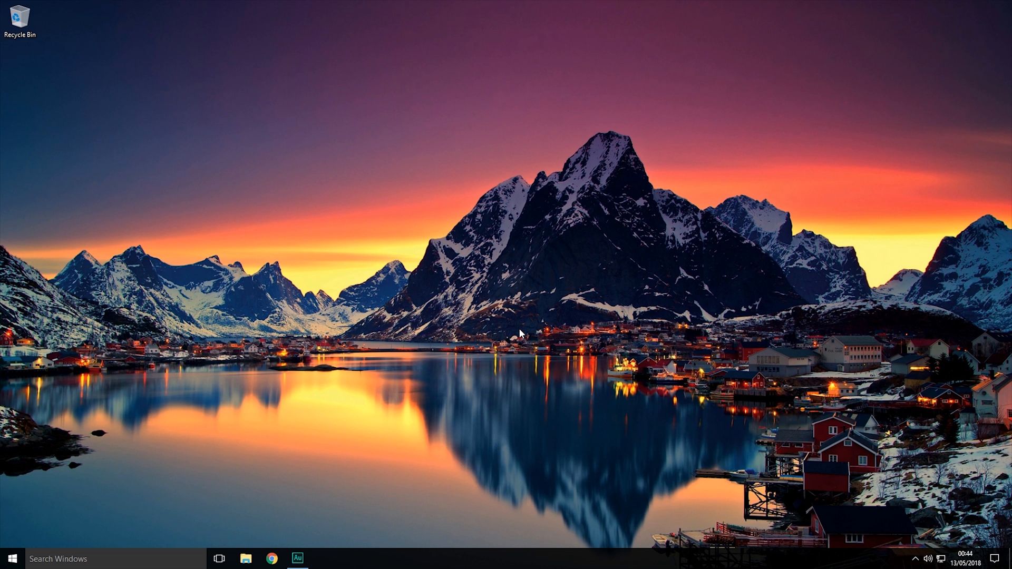
# - Bring Audition forward and play the original stereo voice clip once
pyautogui.click(296, 559)
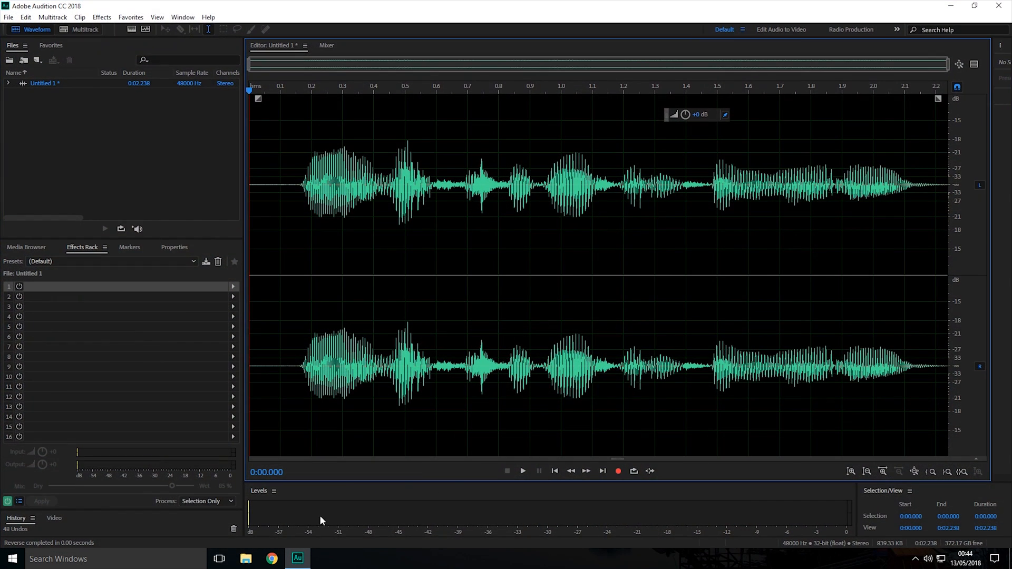
pyautogui.moveTo(503, 468)
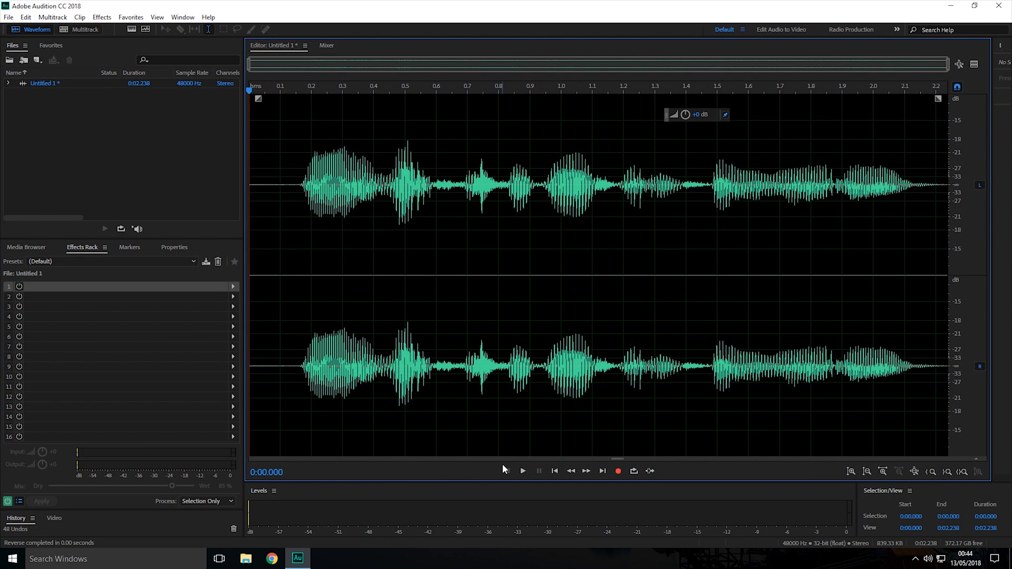
pyautogui.moveTo(523, 471)
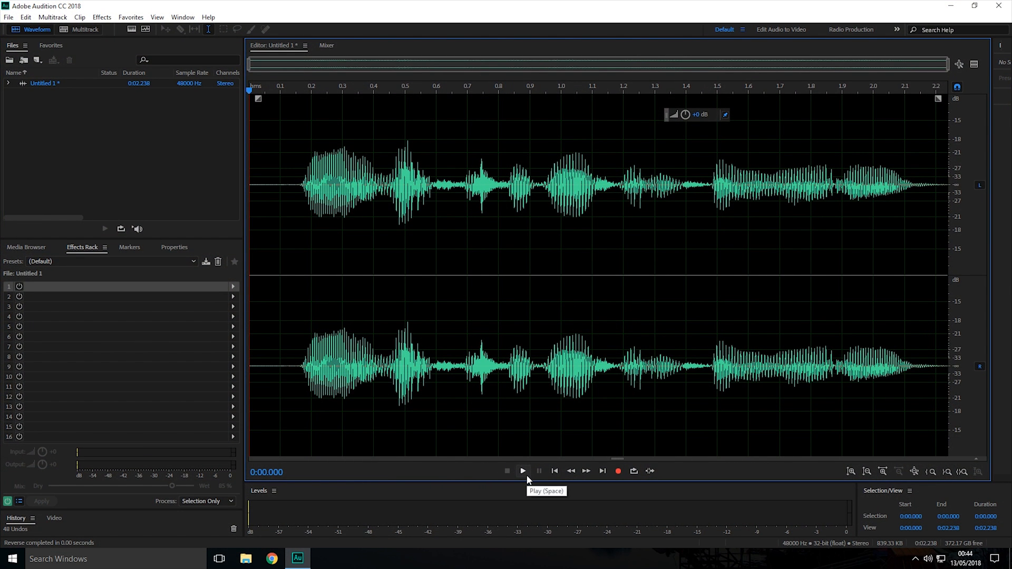
pyautogui.click(522, 470)
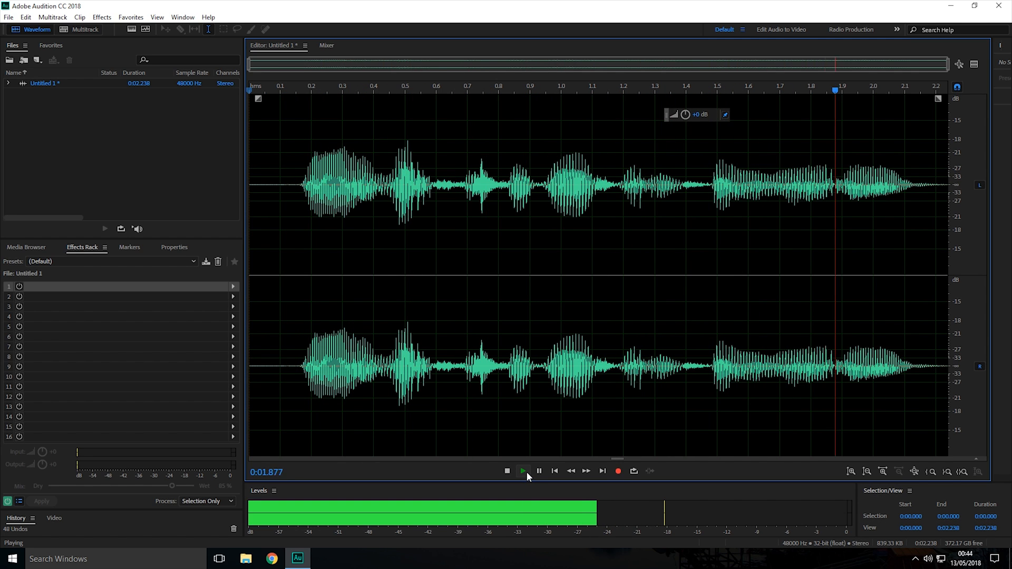
pyautogui.click(506, 471)
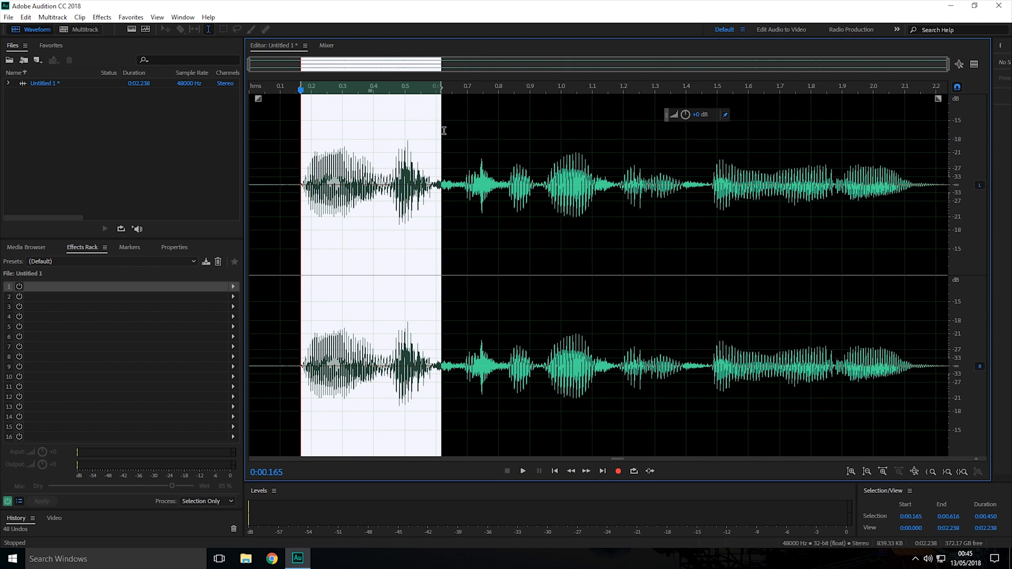
pyautogui.moveTo(365, 138)
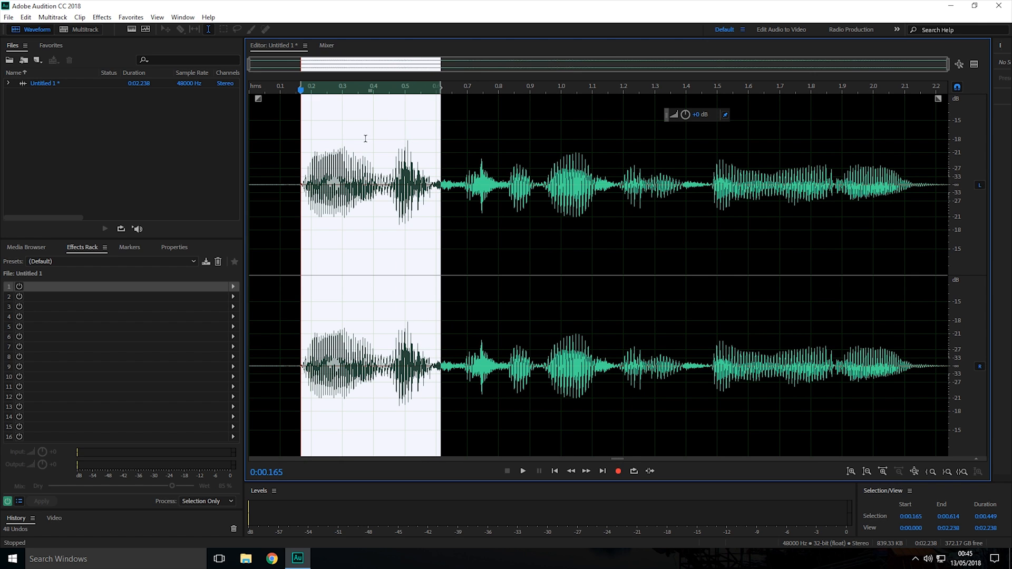
pyautogui.moveTo(450, 129)
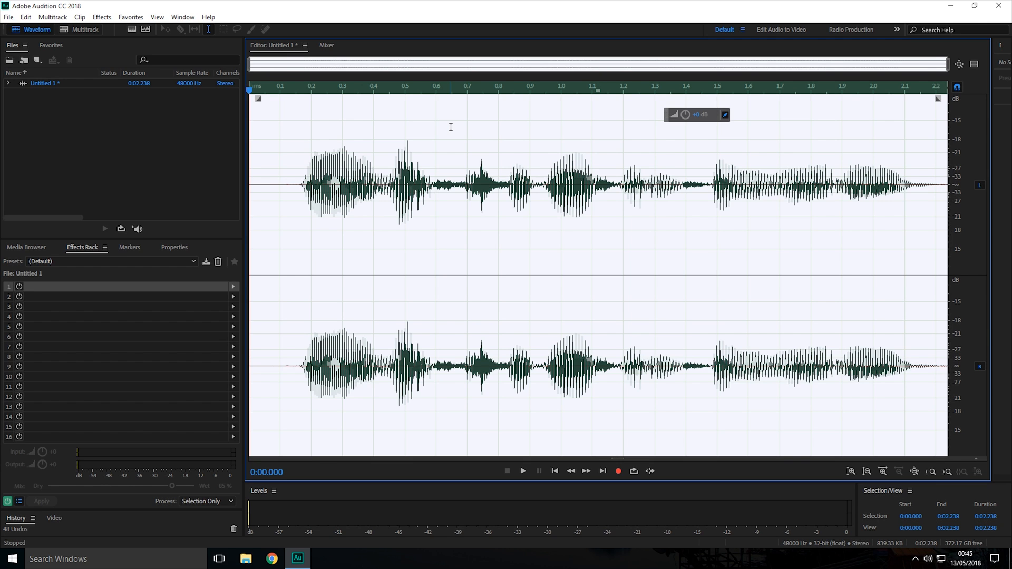
pyautogui.moveTo(435, 124)
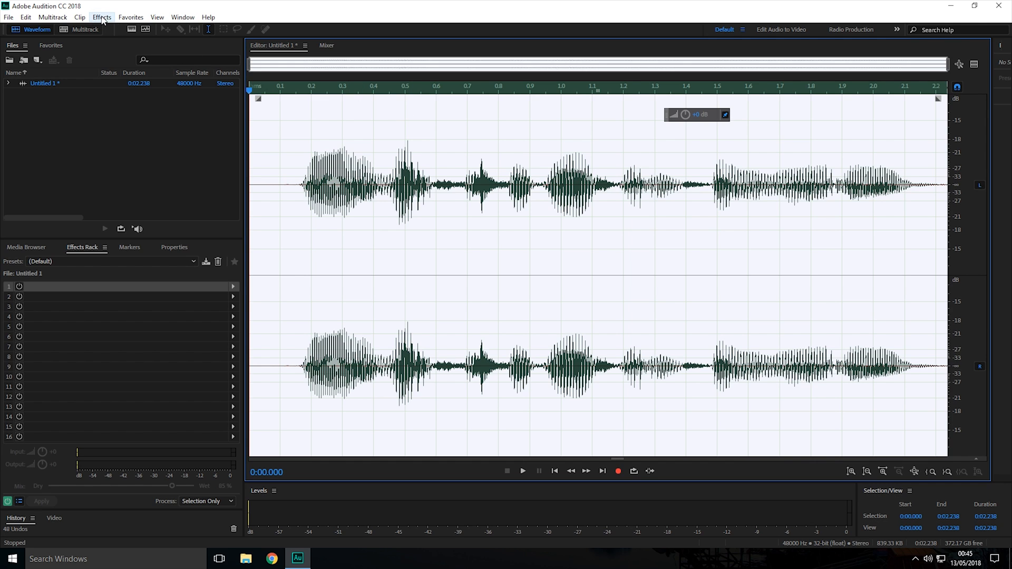
# - Apply Effects > Reverse to flip the entire voice clip end to end
pyautogui.click(101, 17)
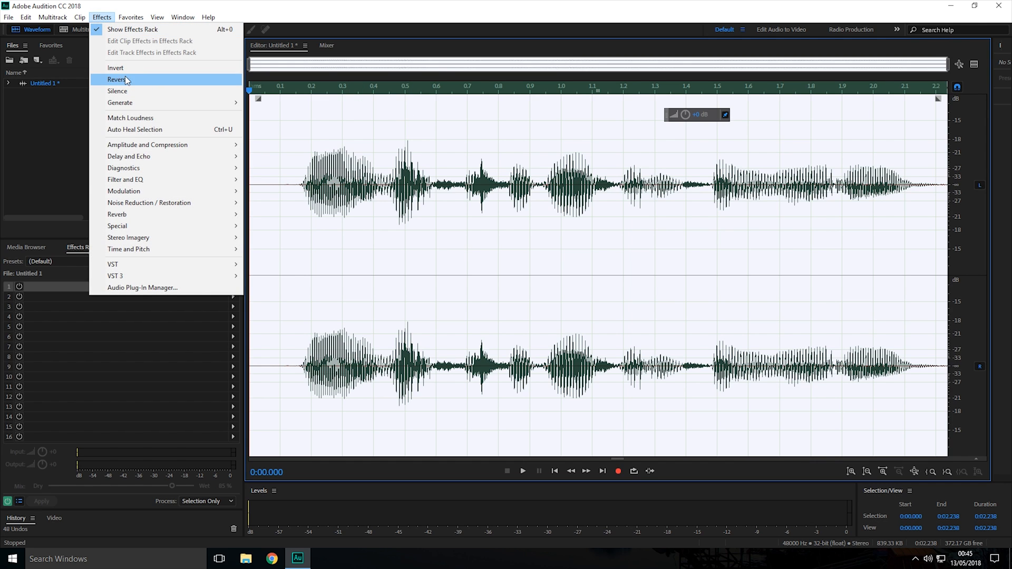
pyautogui.click(118, 78)
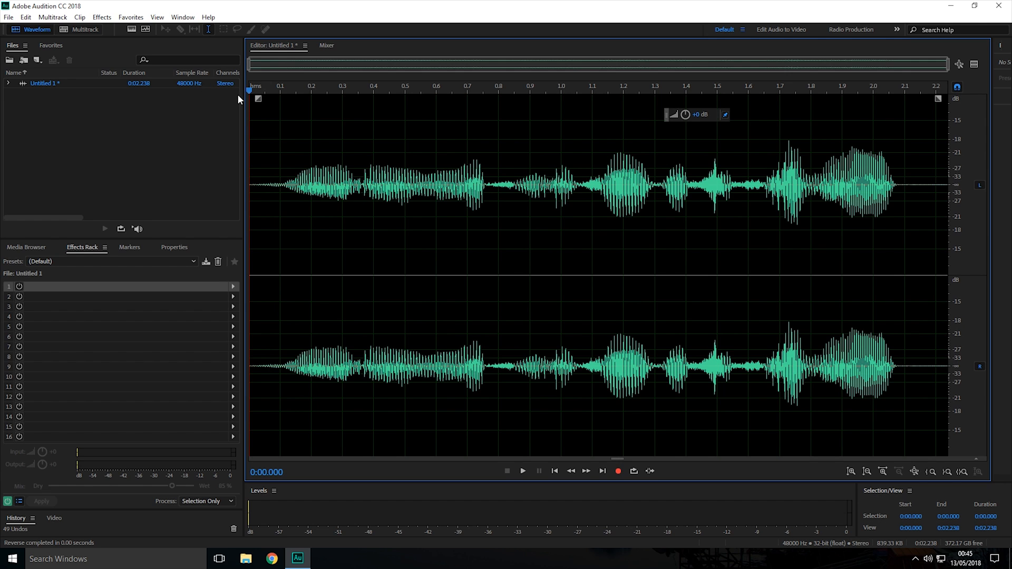
# - Play the reversed voice clip through to its end at 0:02.238
pyautogui.click(522, 470)
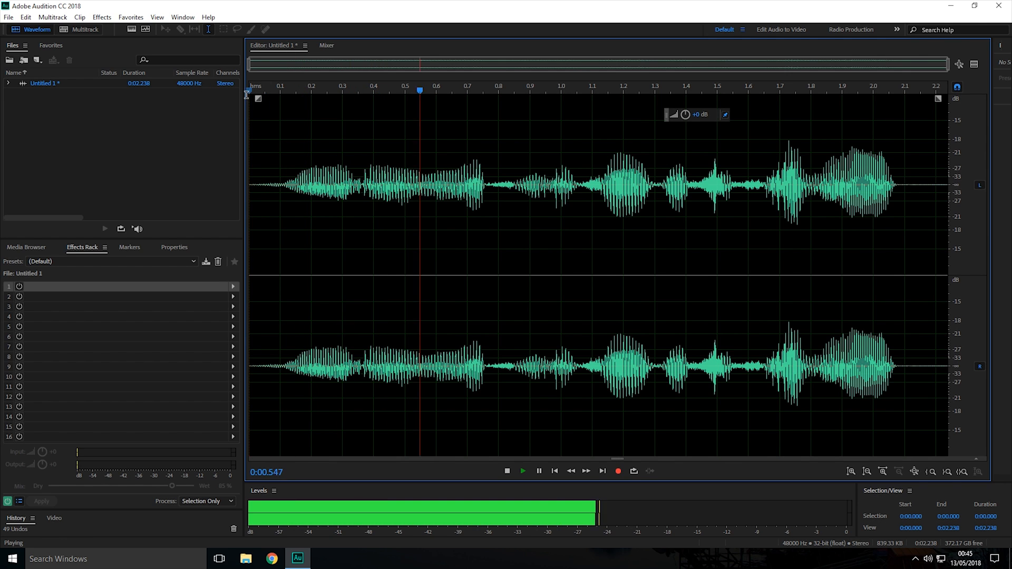
pyautogui.click(506, 471)
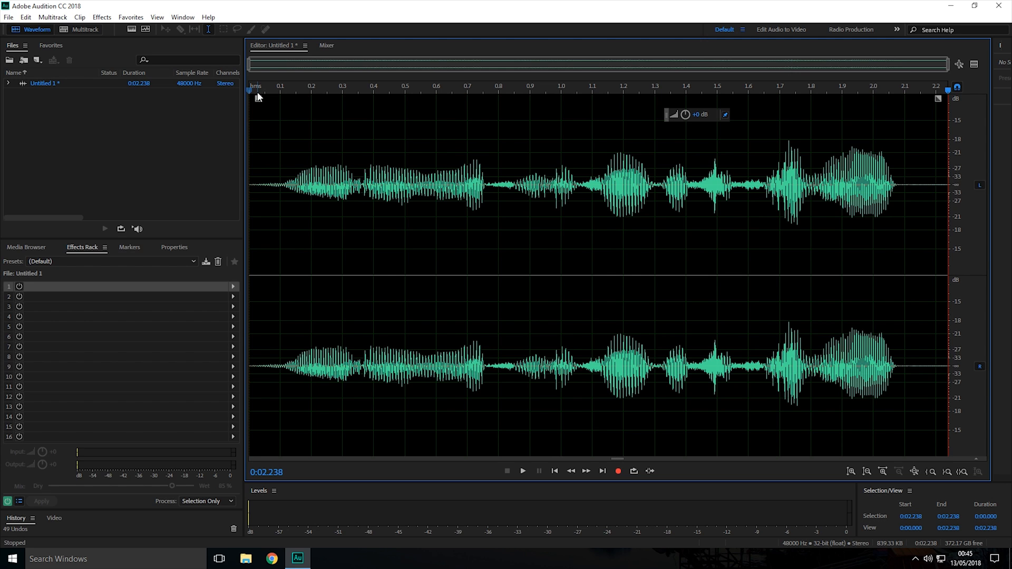
pyautogui.moveTo(259, 96)
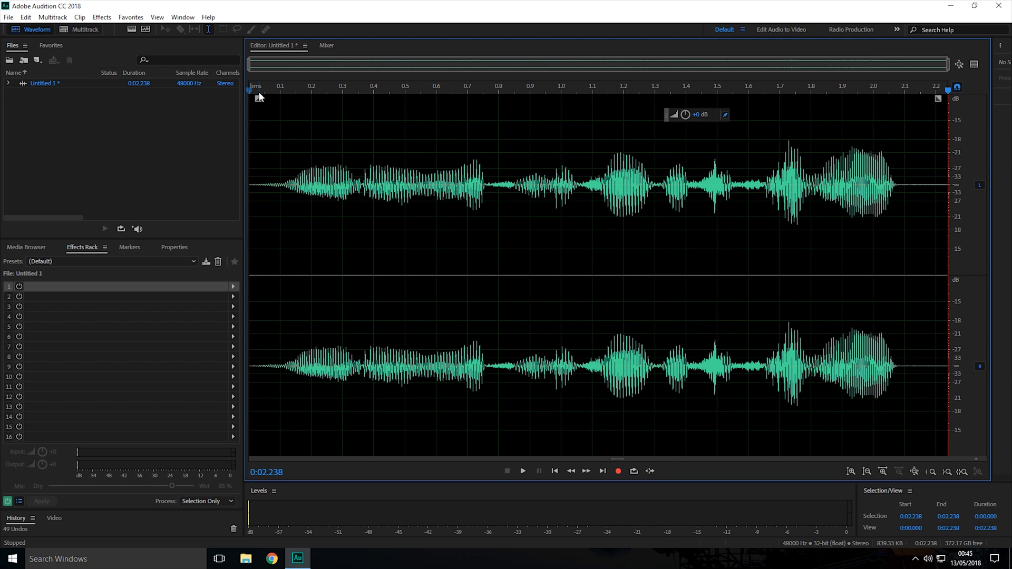